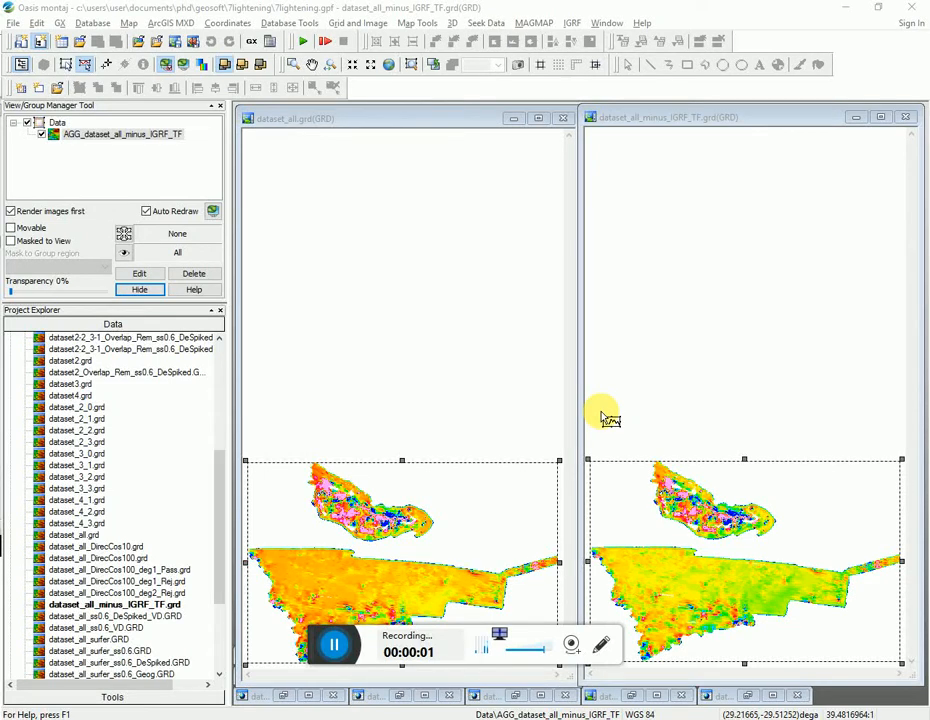
pyautogui.moveTo(443, 595)
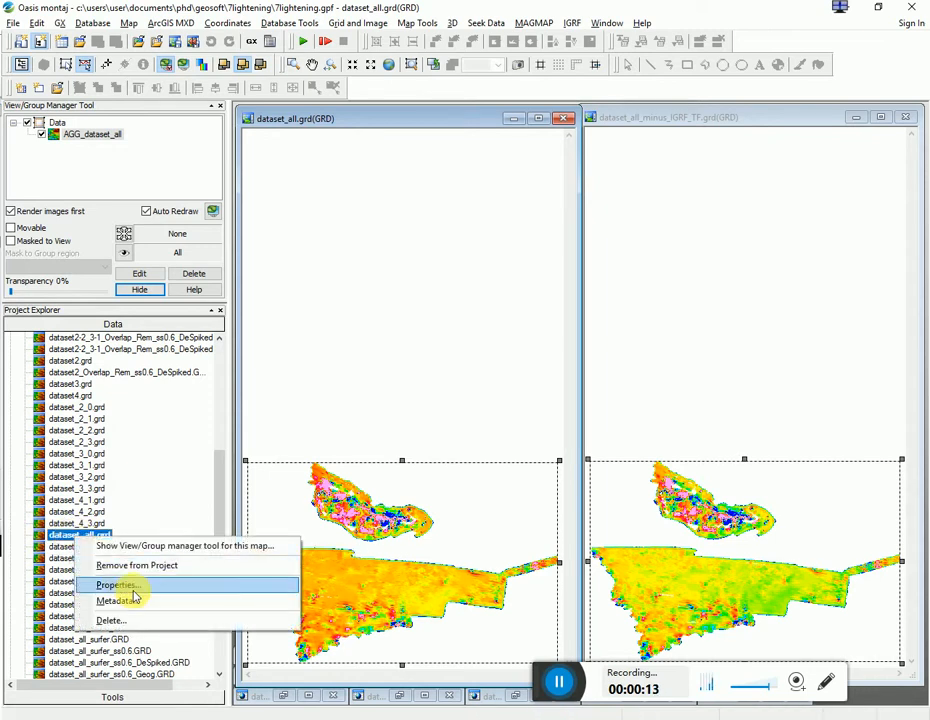
# Step: Open Grid Properties for dataset_all.grd, showing 0.00000164-degree point separation
pyautogui.click(115, 585)
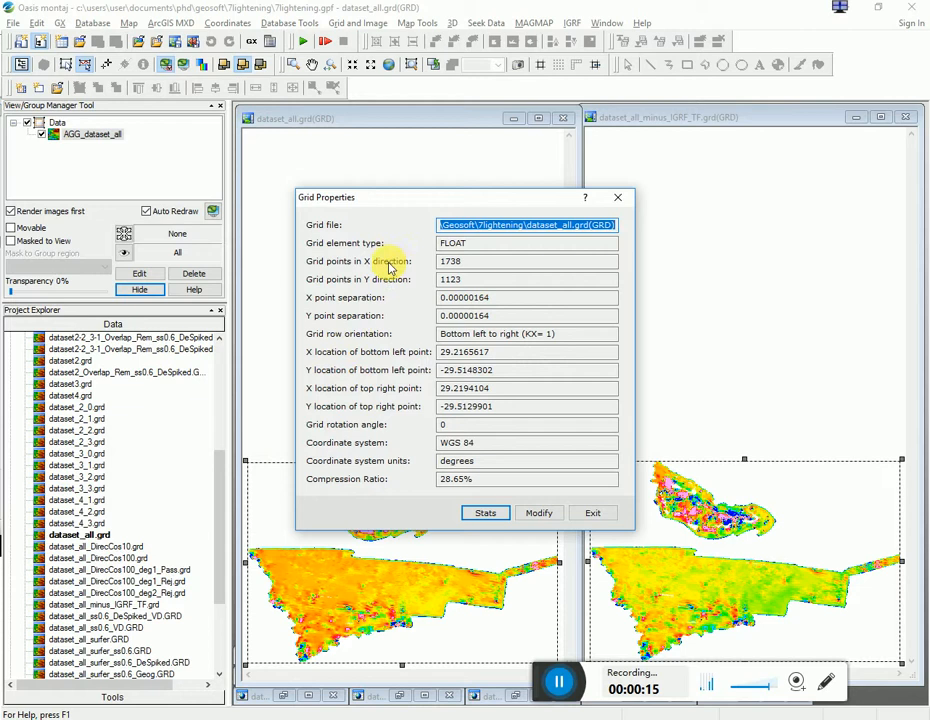
pyautogui.moveTo(358, 270)
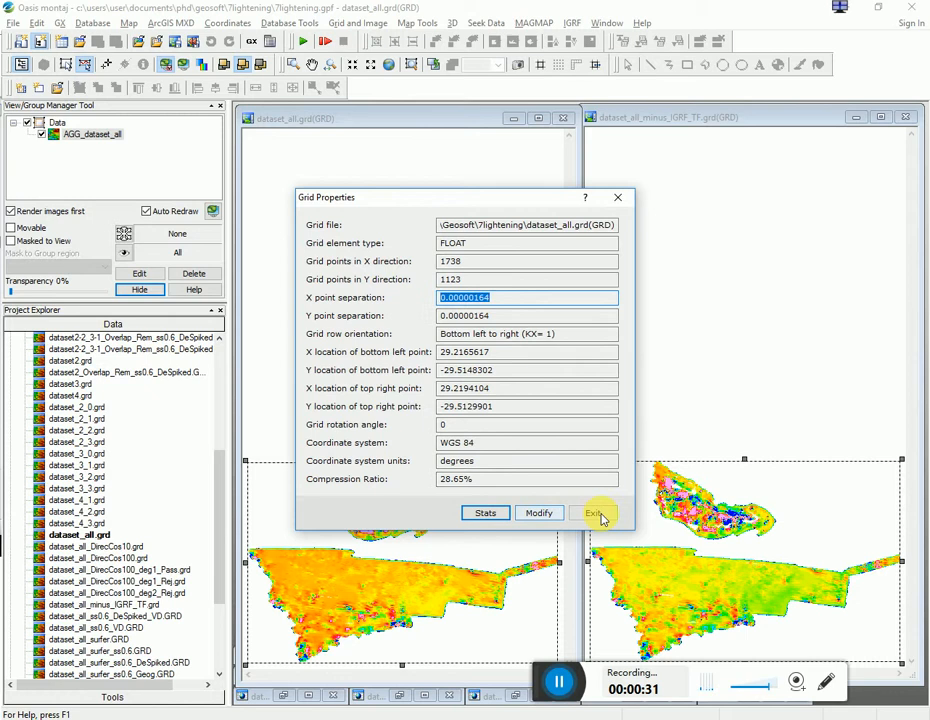
# Step: Close the dataset_all properties and select dataset_all_surfer_UTM34.grd further down the list
pyautogui.click(595, 513)
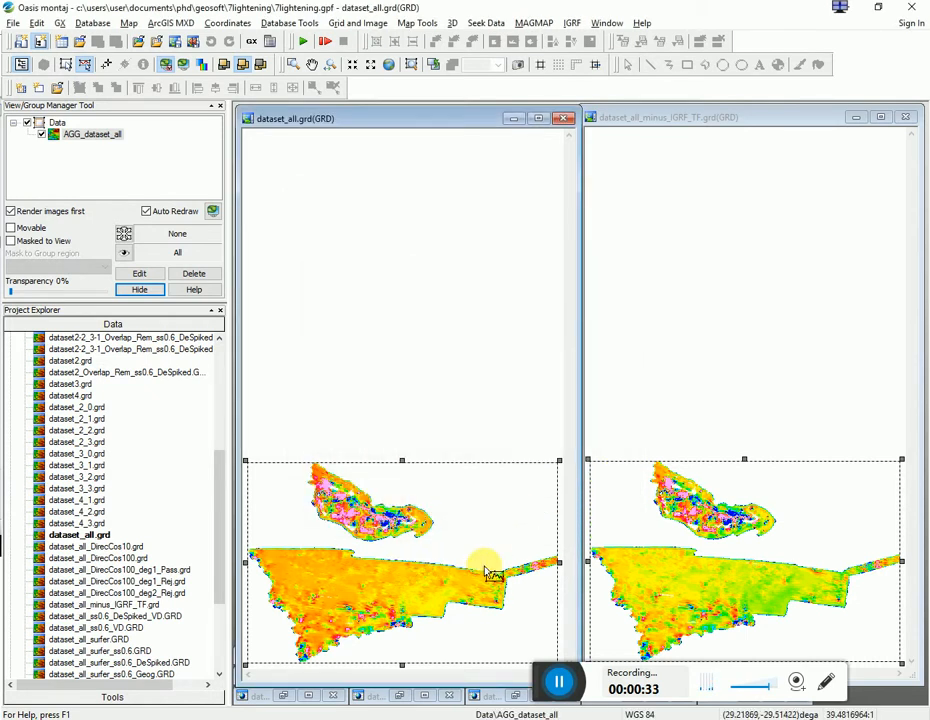
pyautogui.moveTo(390, 500)
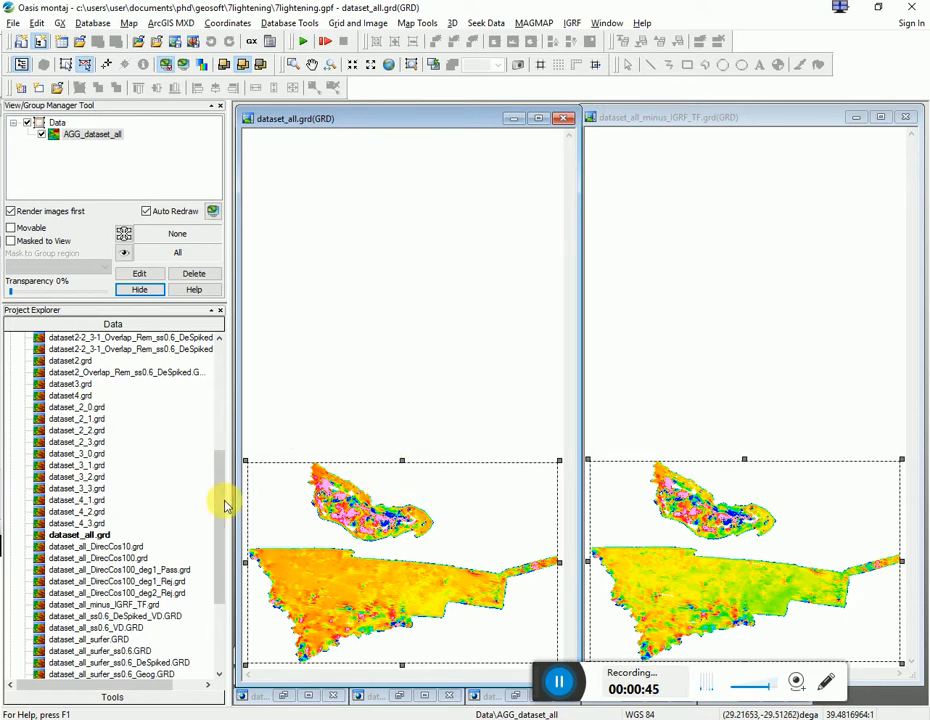
pyautogui.scroll(-3)
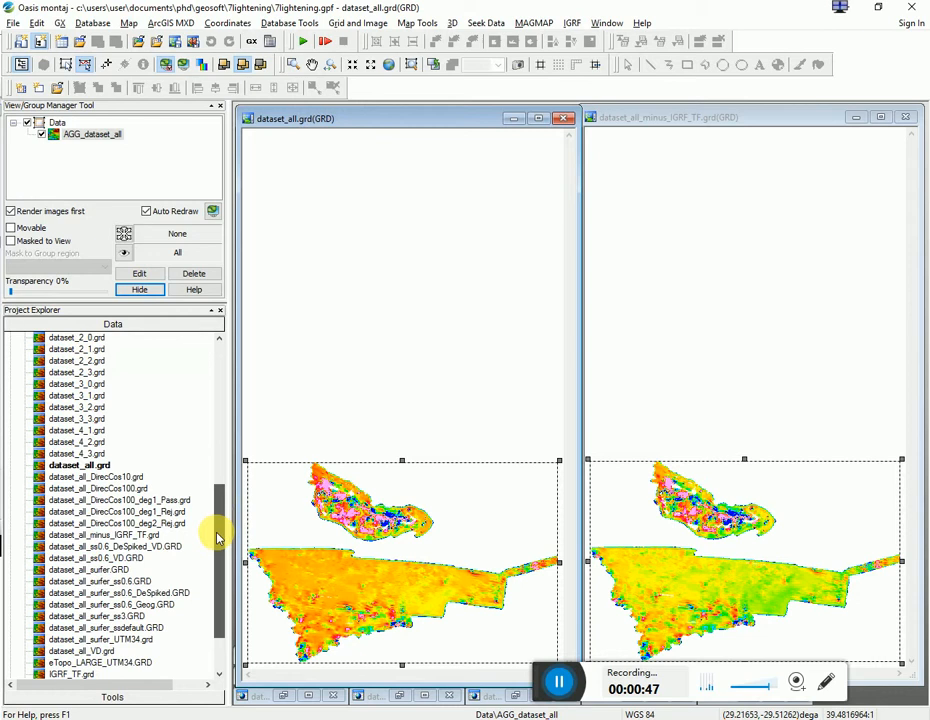
pyautogui.scroll(-3)
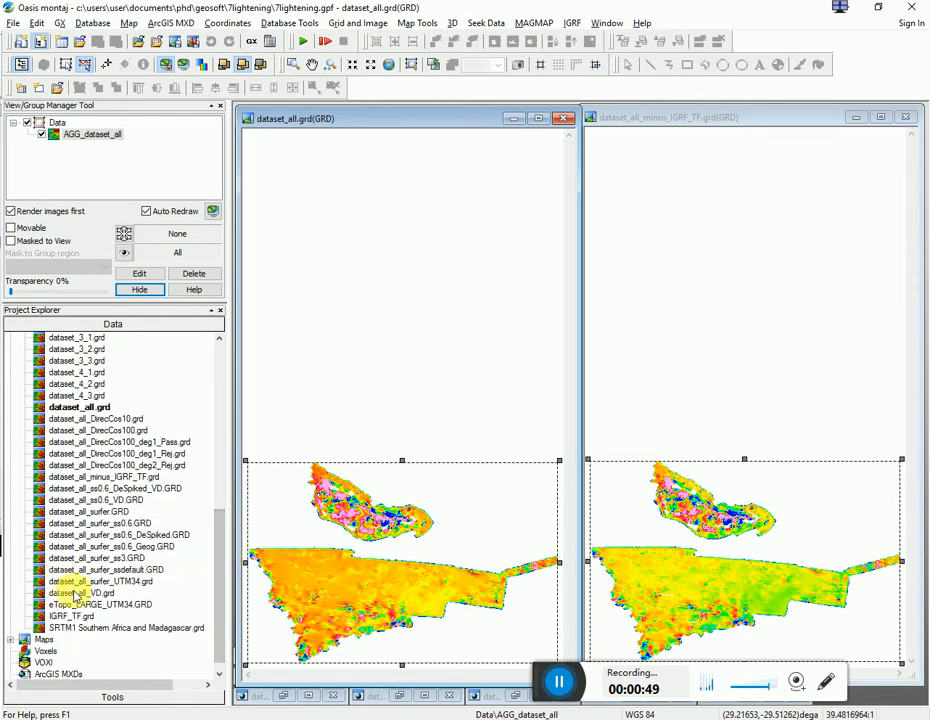
pyautogui.click(100, 581)
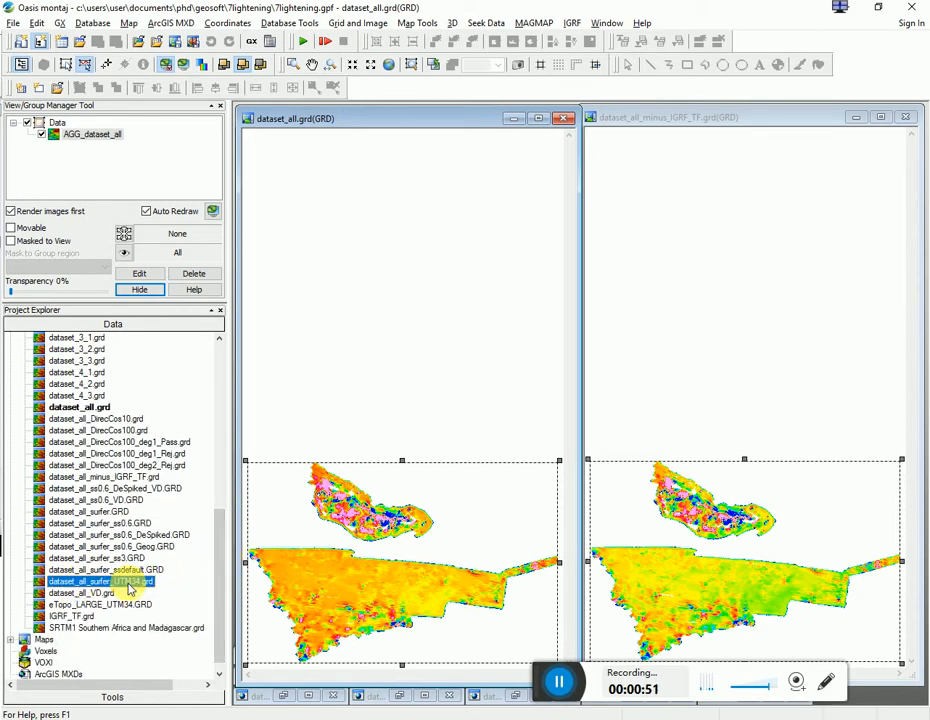
# Step: Open dataset_all_surfer_UTM34.grd in a grid window and show its context menu
pyautogui.doubleClick(95, 581)
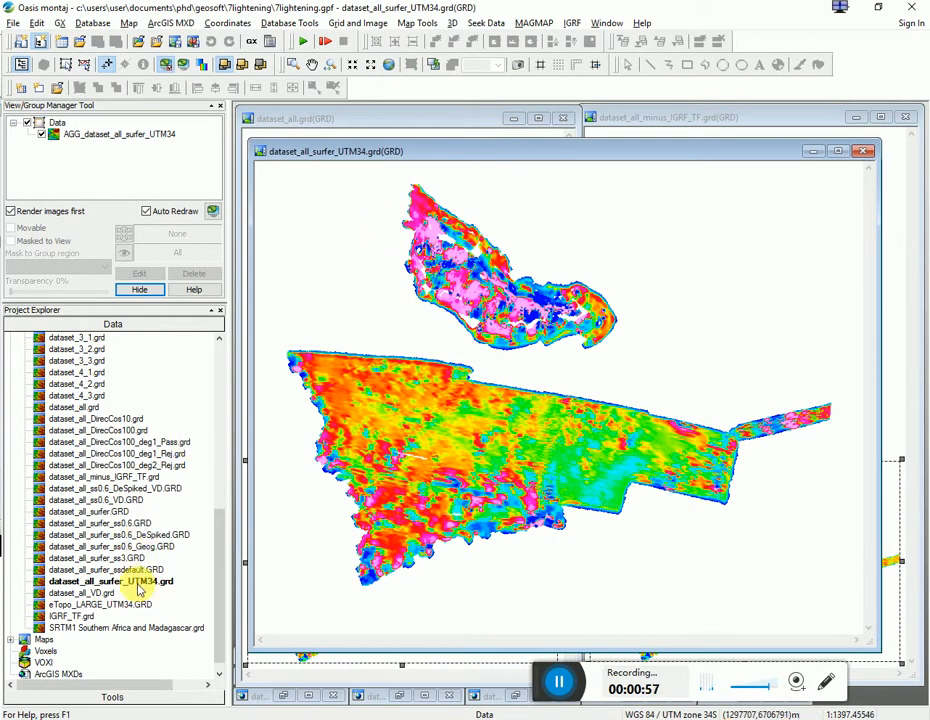
pyautogui.rightClick(110, 581)
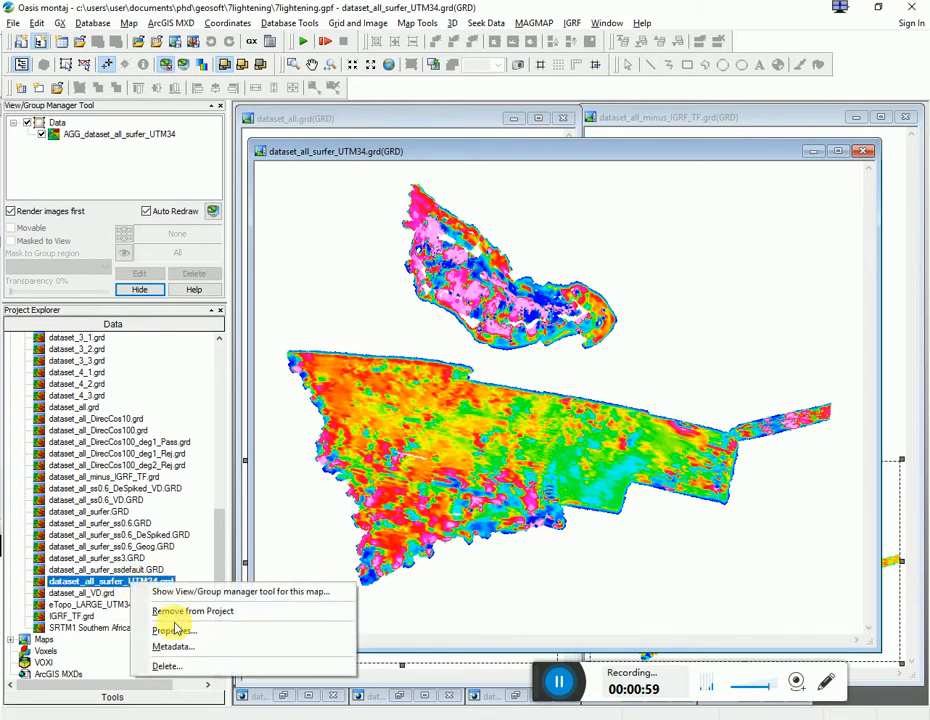
# Step: View the UTM34 grid properties (1632 by 1255 points, 0.183 m spacing), then close them
pyautogui.click(173, 629)
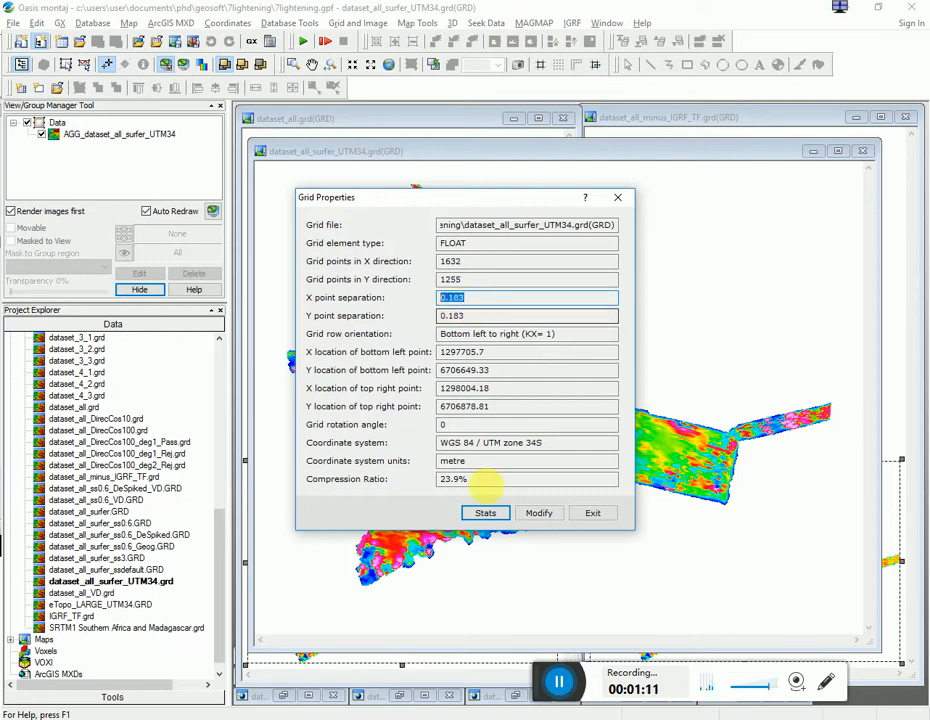
pyautogui.click(592, 513)
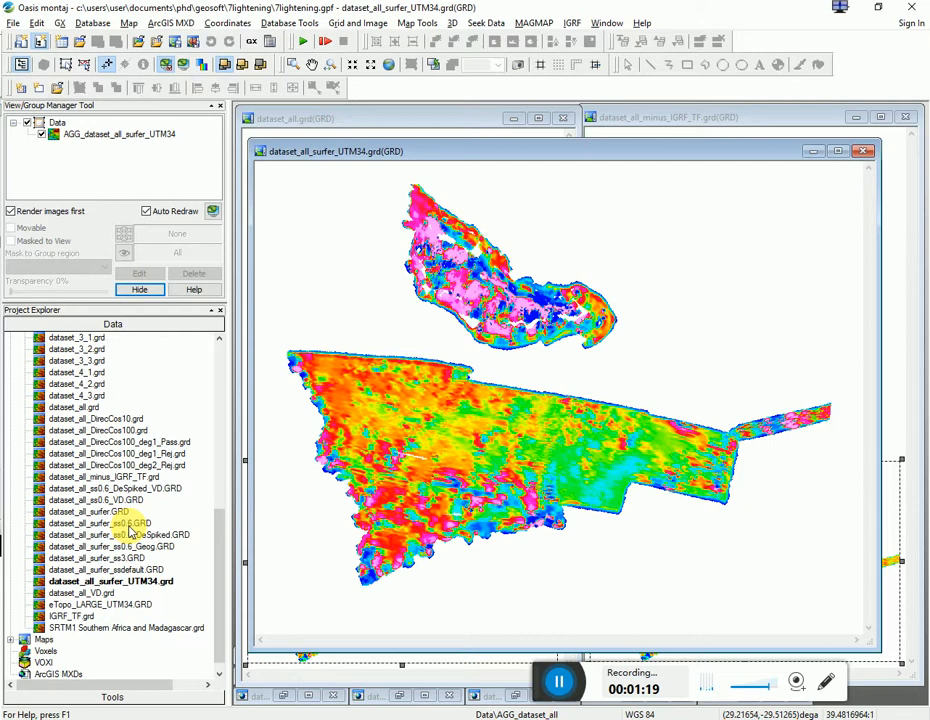
# Step: Open dataset_all_surfer_ss0.6.GRD in a grid window and show its context menu
pyautogui.doubleClick(107, 523)
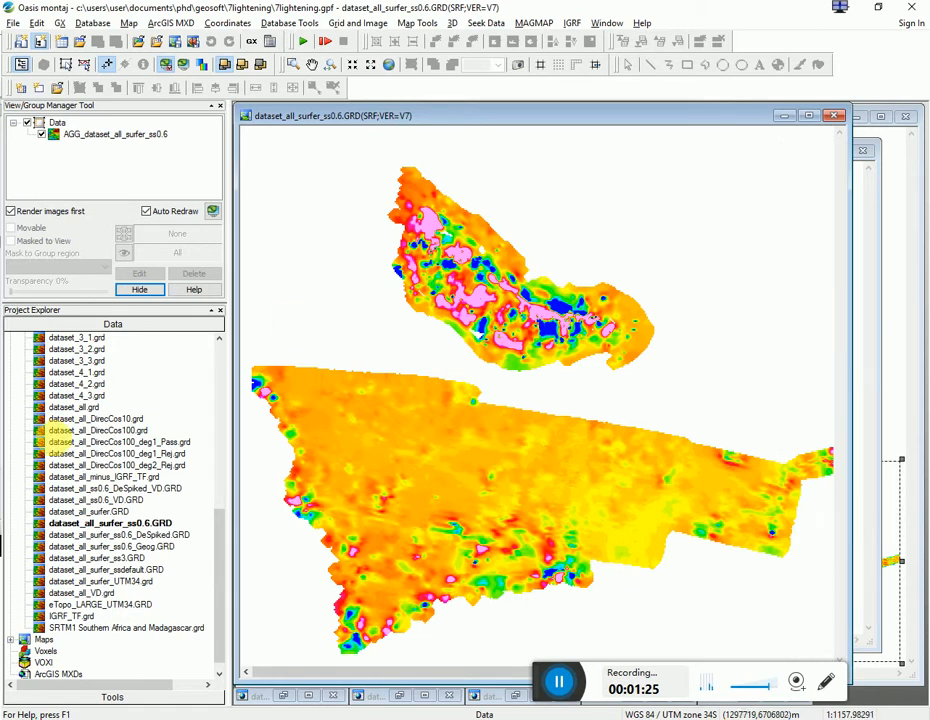
pyautogui.rightClick(110, 523)
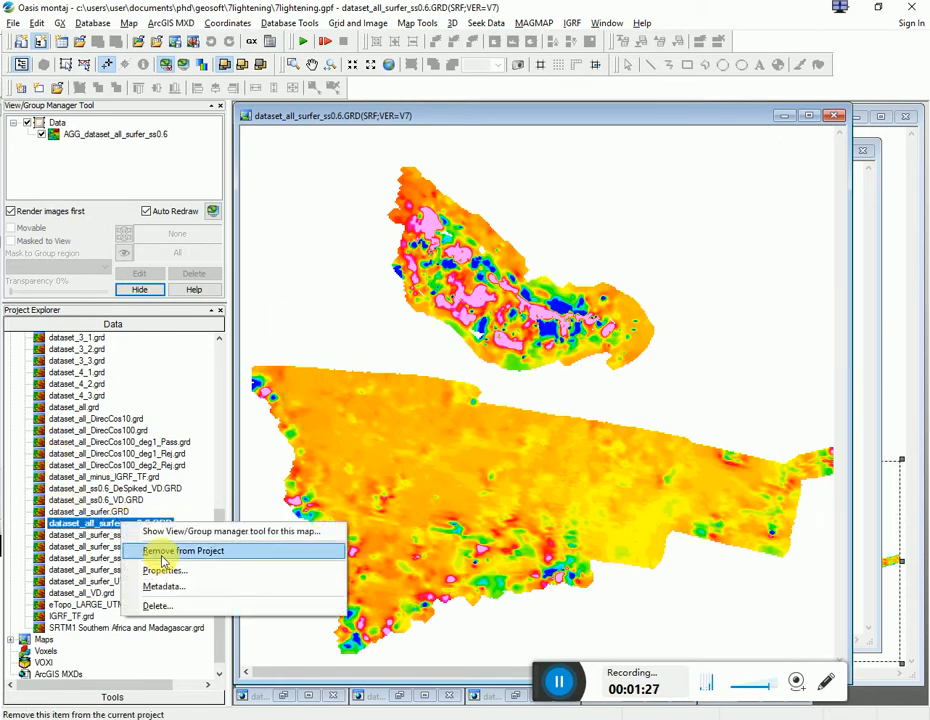
# Step: View the ss0.6 grid properties (464 by 342 points, 0.6 m spacing), then close them
pyautogui.click(165, 569)
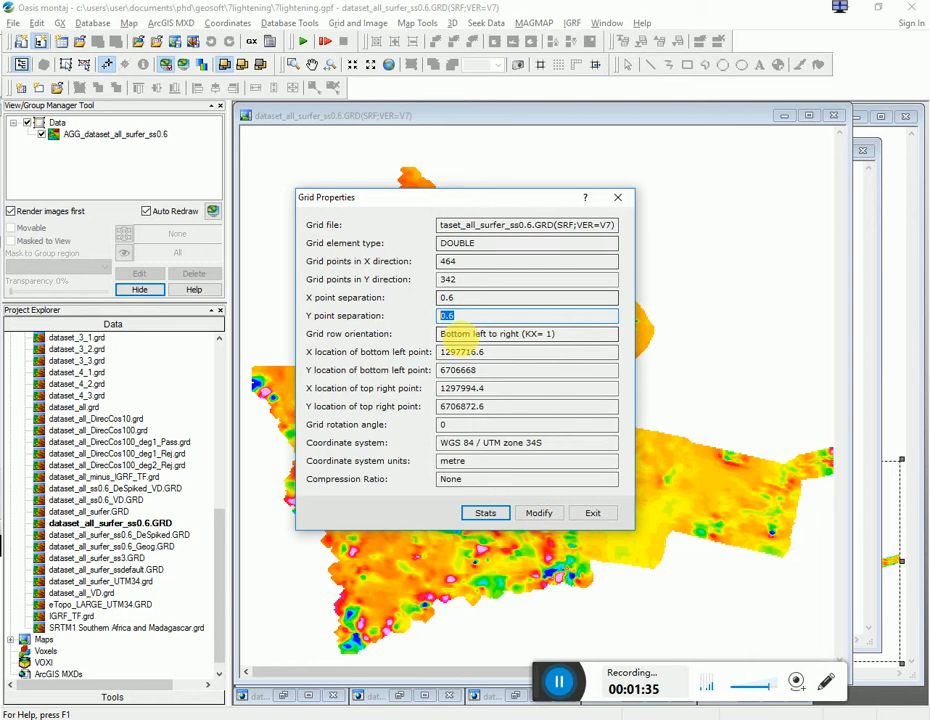
pyautogui.click(592, 513)
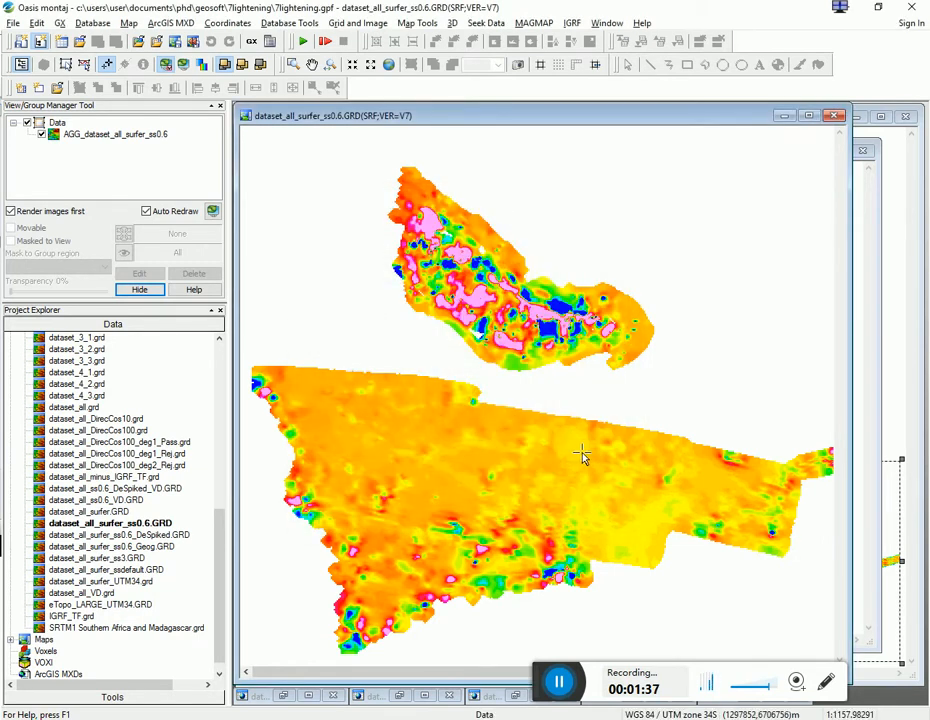
pyautogui.moveTo(480, 680)
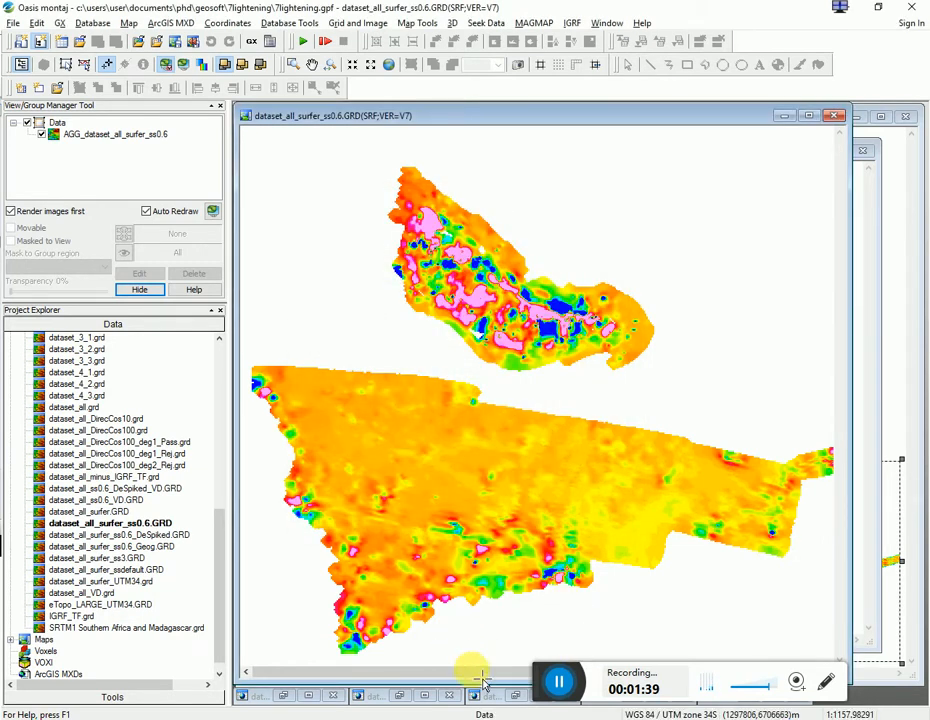